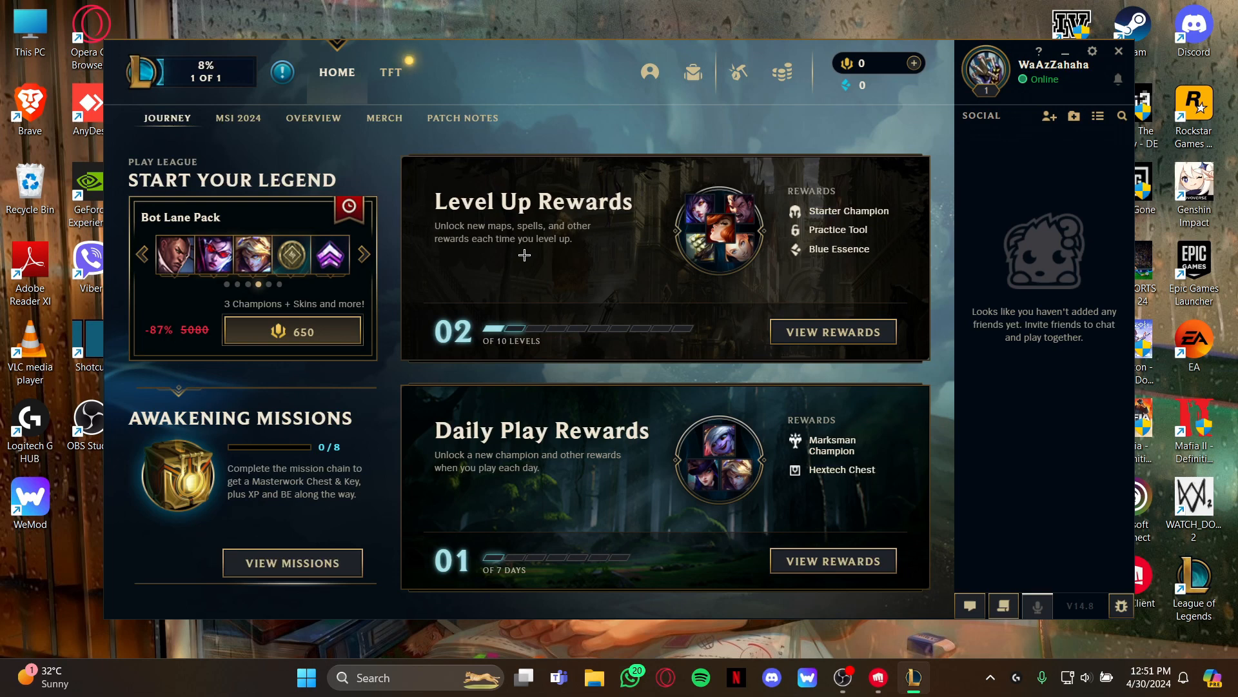
Go to the Store and switch to its Accessories section
{"action": "left_click", "coordinate": [362, 254]}
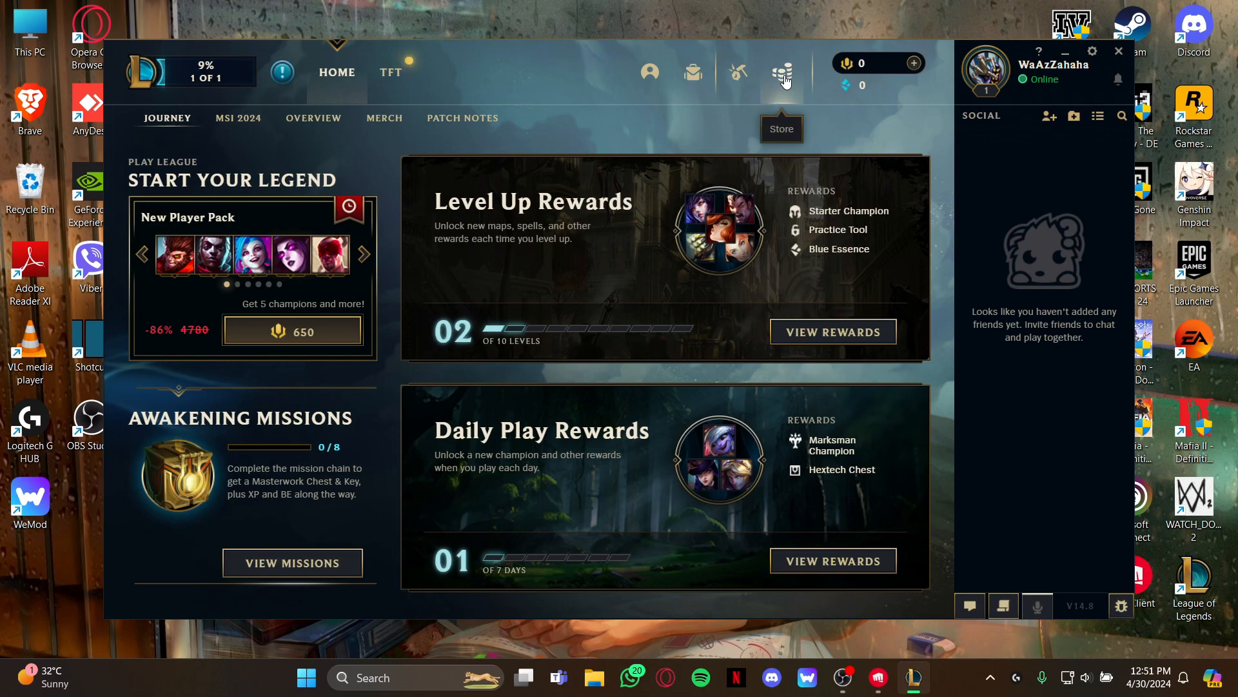
{"action": "left_click", "coordinate": [782, 72]}
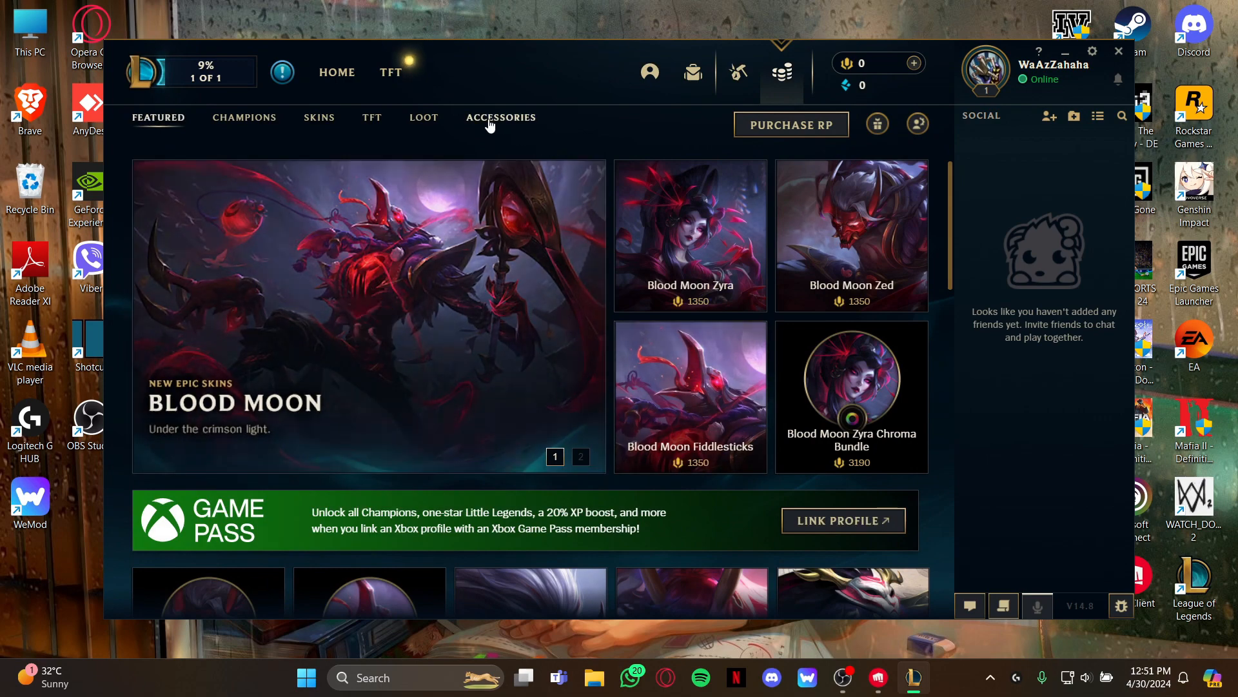
{"action": "left_click", "coordinate": [501, 117]}
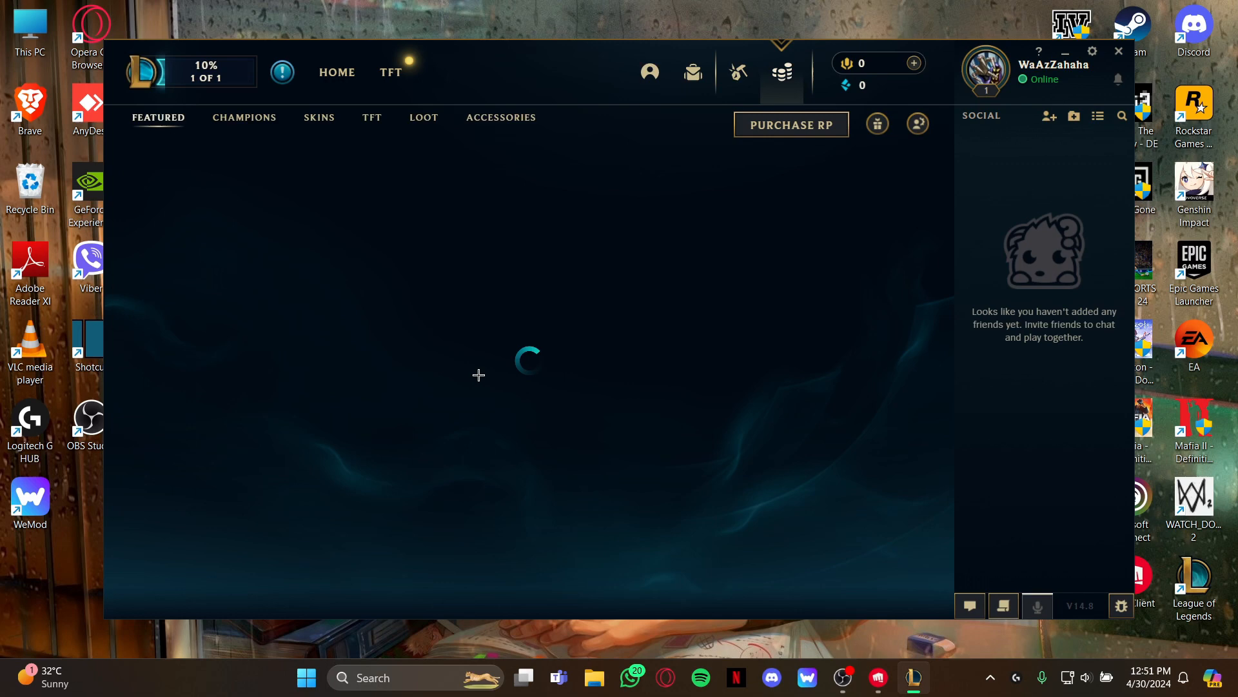
{"action": "left_click", "coordinate": [500, 117]}
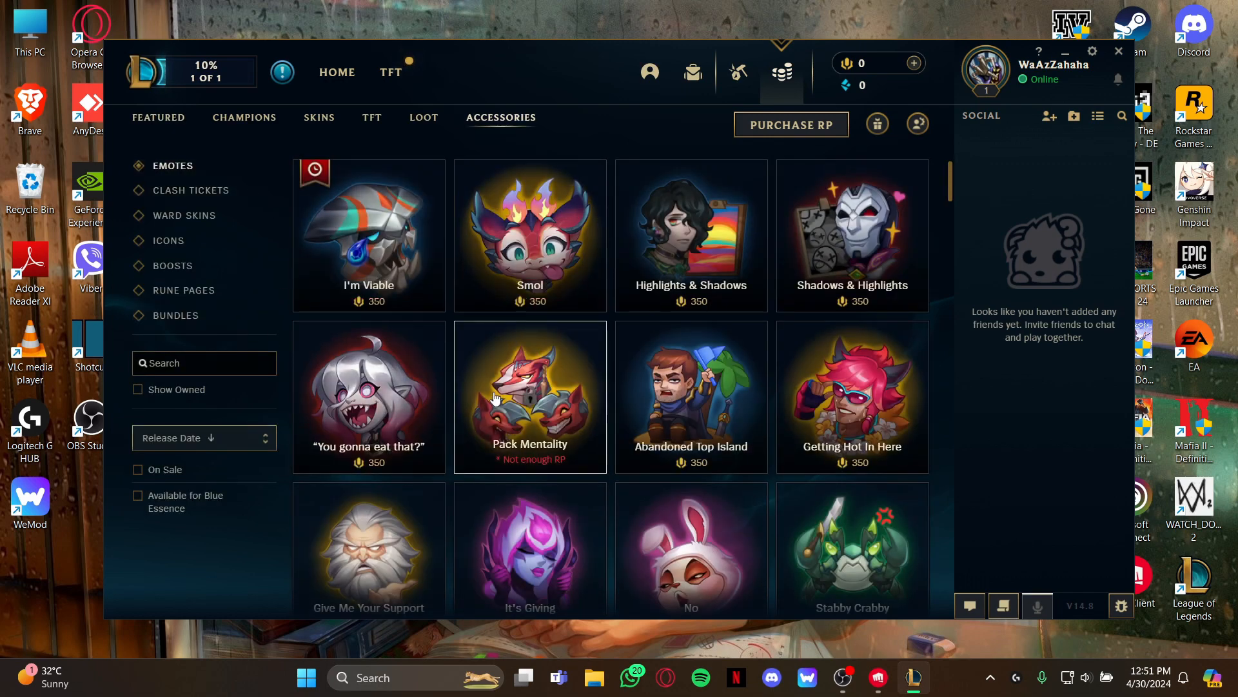
Browse the Emotes grid showing emotes at 350 RP each
{"action": "scroll", "scroll_direction": "down", "scroll_amount": 3}
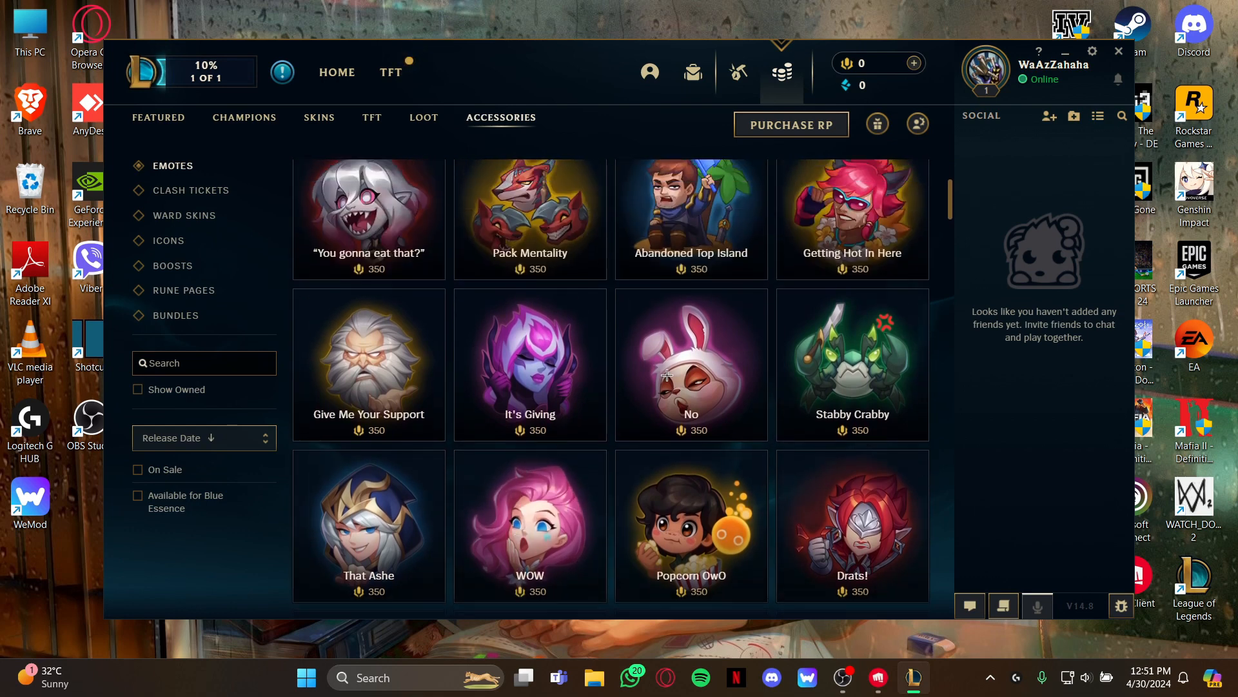
{"action": "mouse_move", "coordinate": [847, 63]}
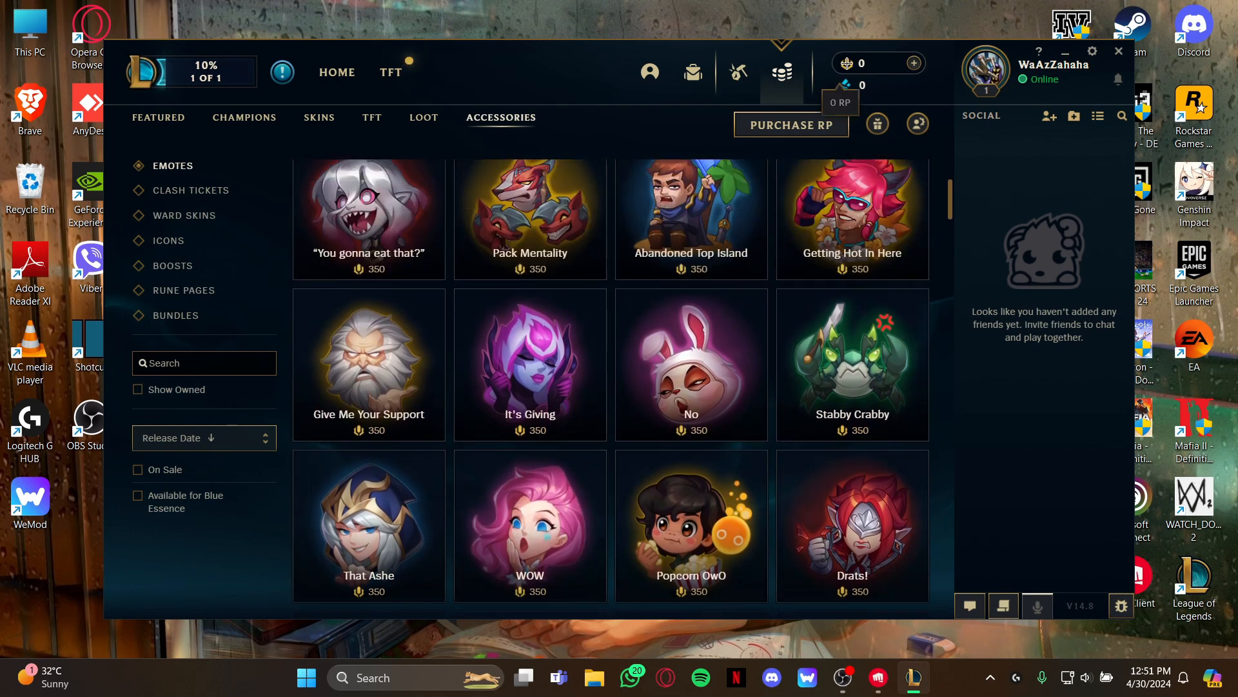
{"action": "left_click", "coordinate": [689, 211]}
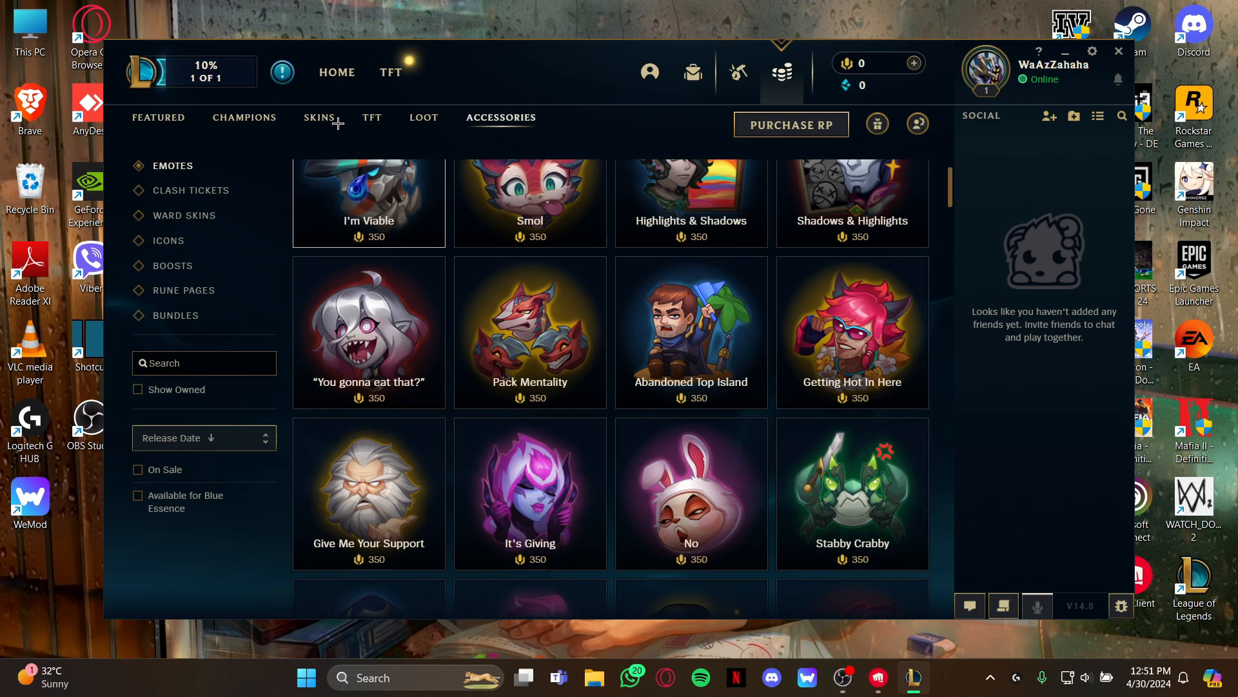
Return to the Home page, then reopen the Store on its Featured page
{"action": "left_click", "coordinate": [337, 72]}
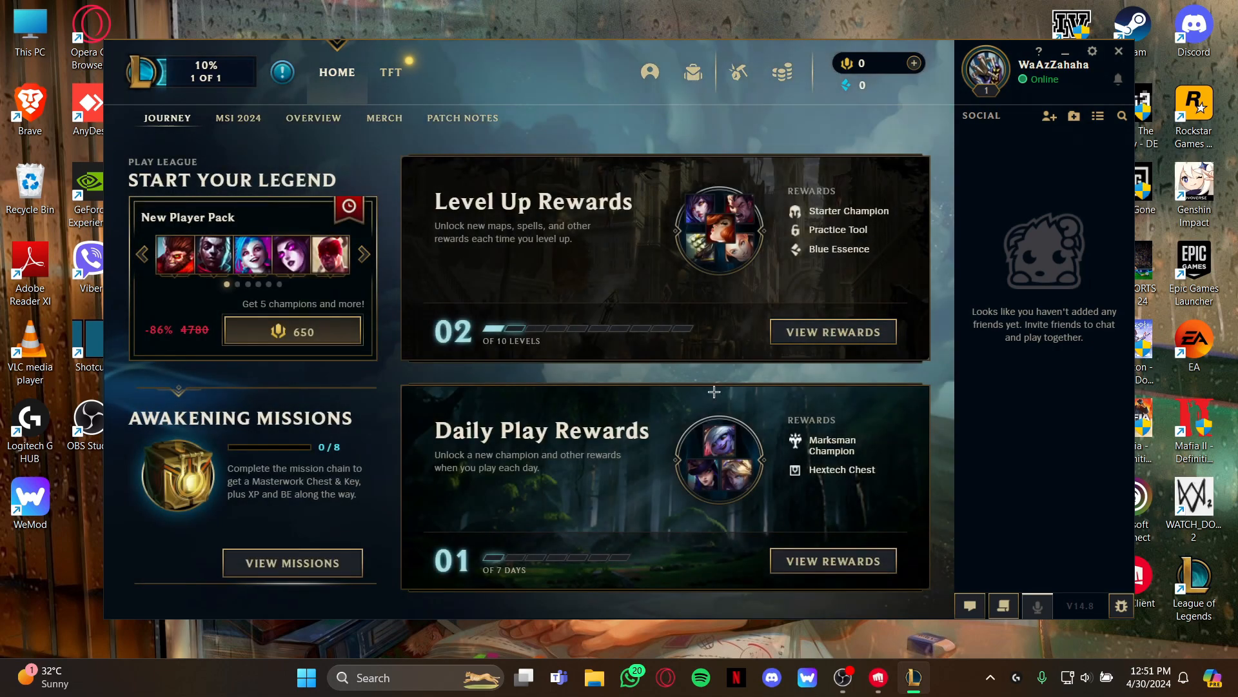
{"action": "mouse_move", "coordinate": [782, 72]}
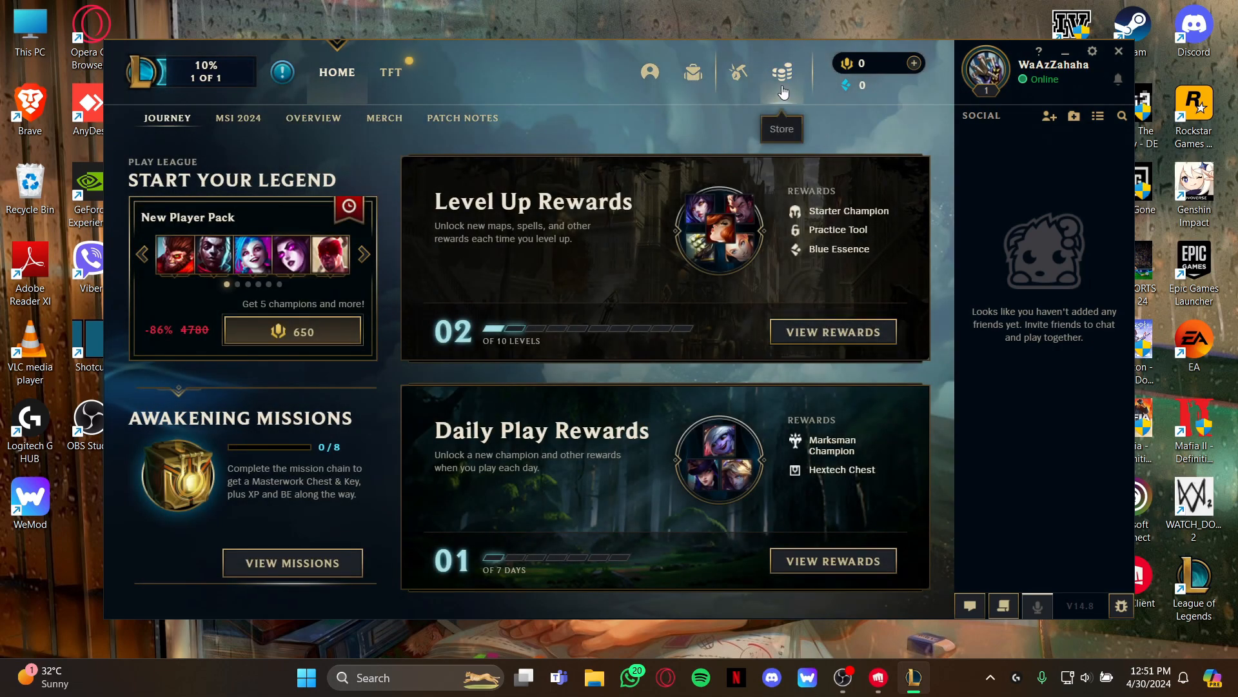
{"action": "left_click", "coordinate": [782, 72]}
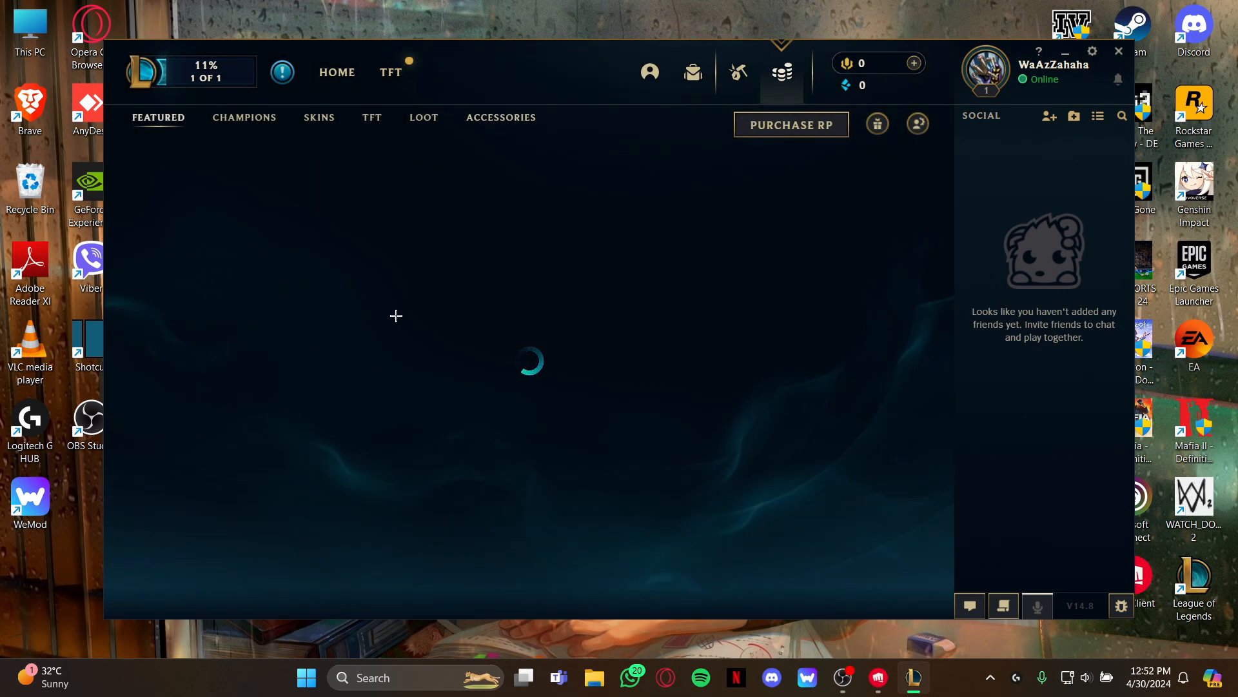
Show the Accessories emotes again and scroll further down past more 350 RP emotes
{"action": "left_click", "coordinate": [501, 117]}
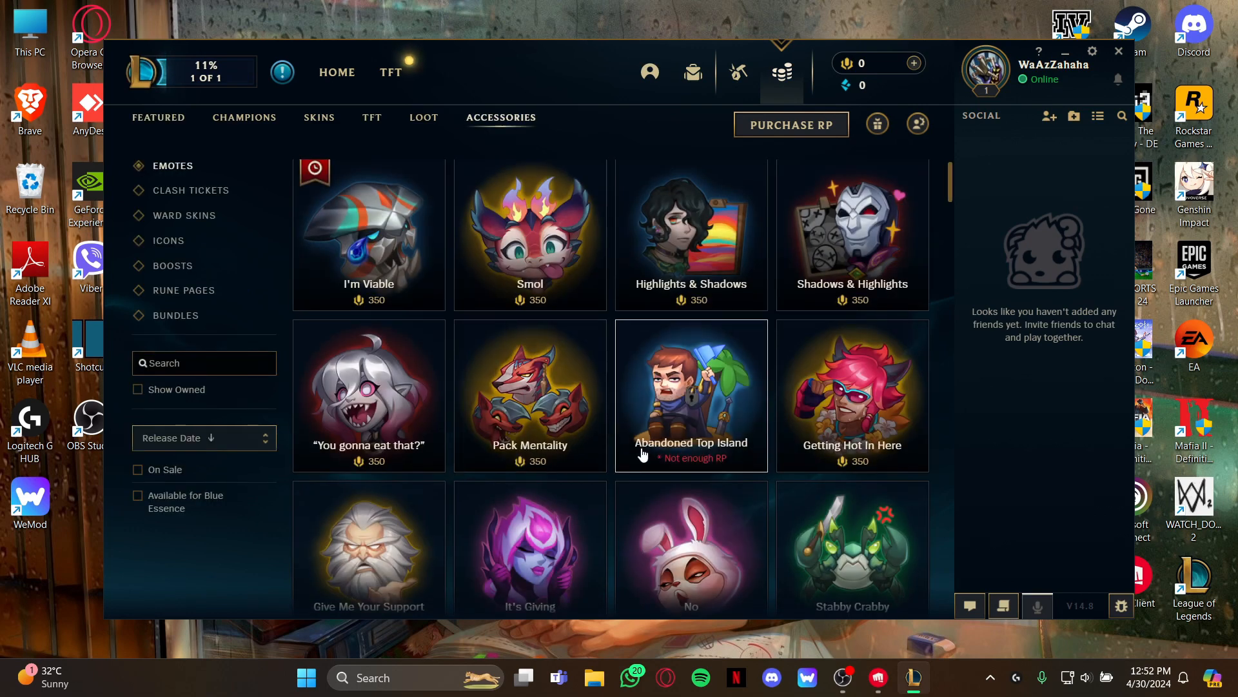
{"action": "scroll", "scroll_direction": "down", "scroll_amount": 3}
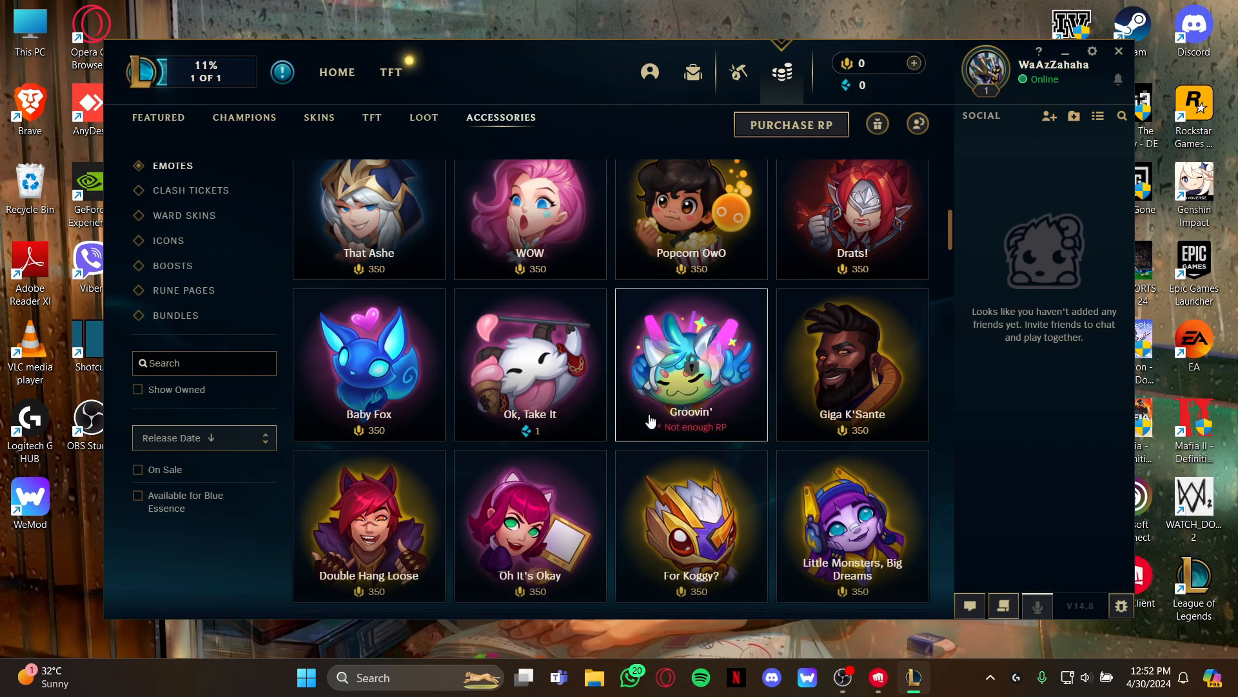
{"action": "scroll", "scroll_direction": "down", "scroll_amount": 3}
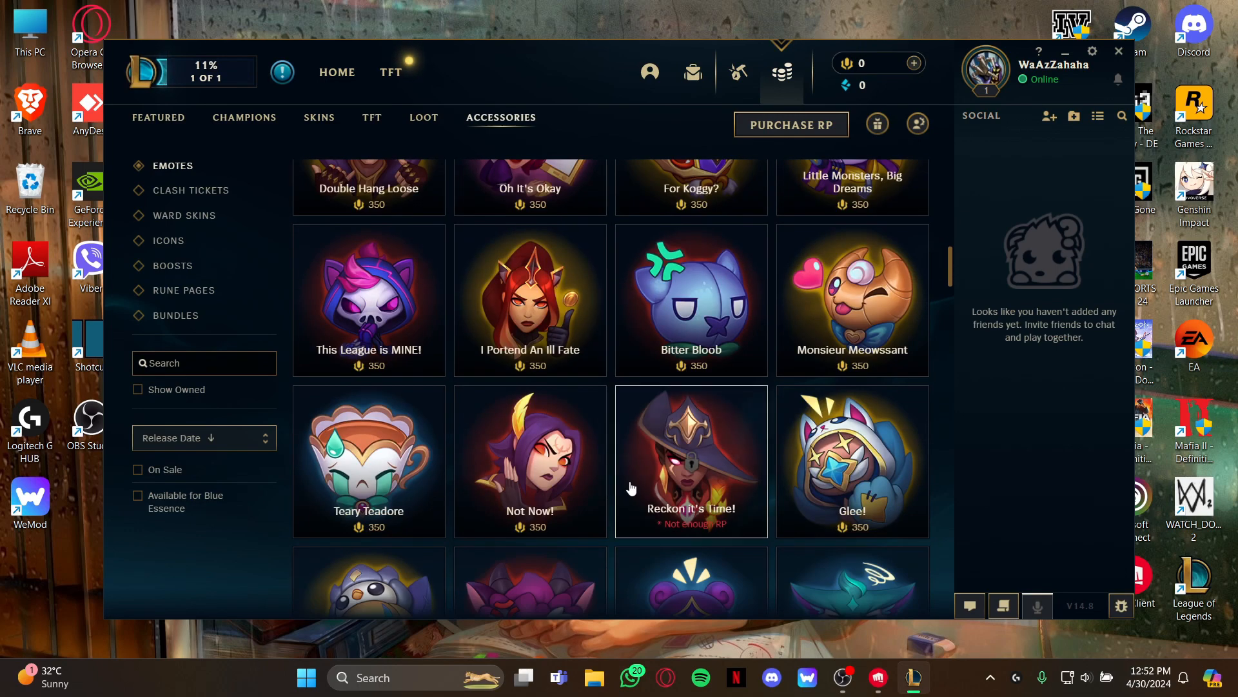